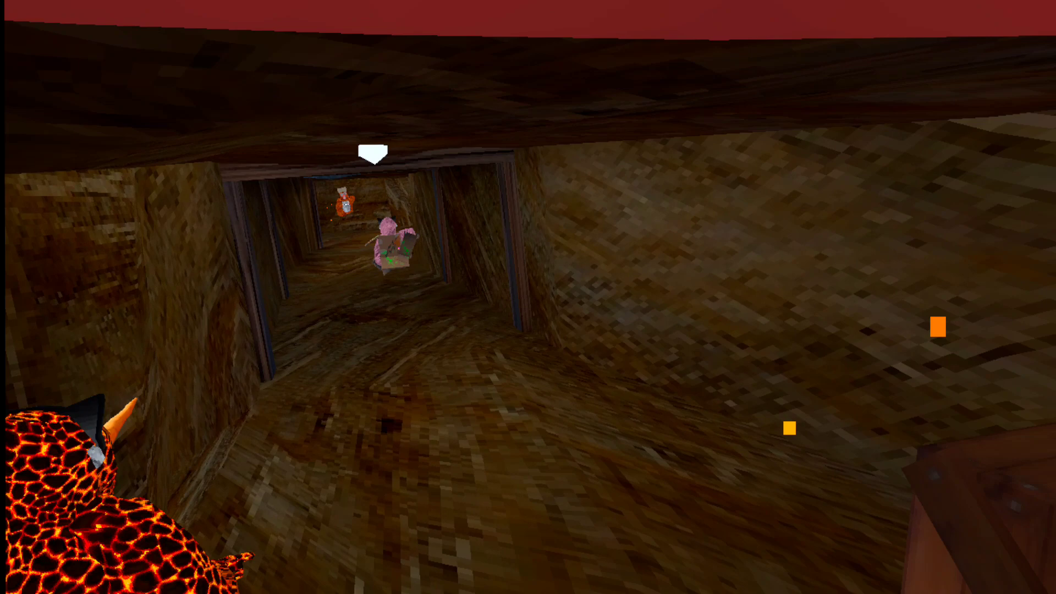
mouse_move(528, 297)
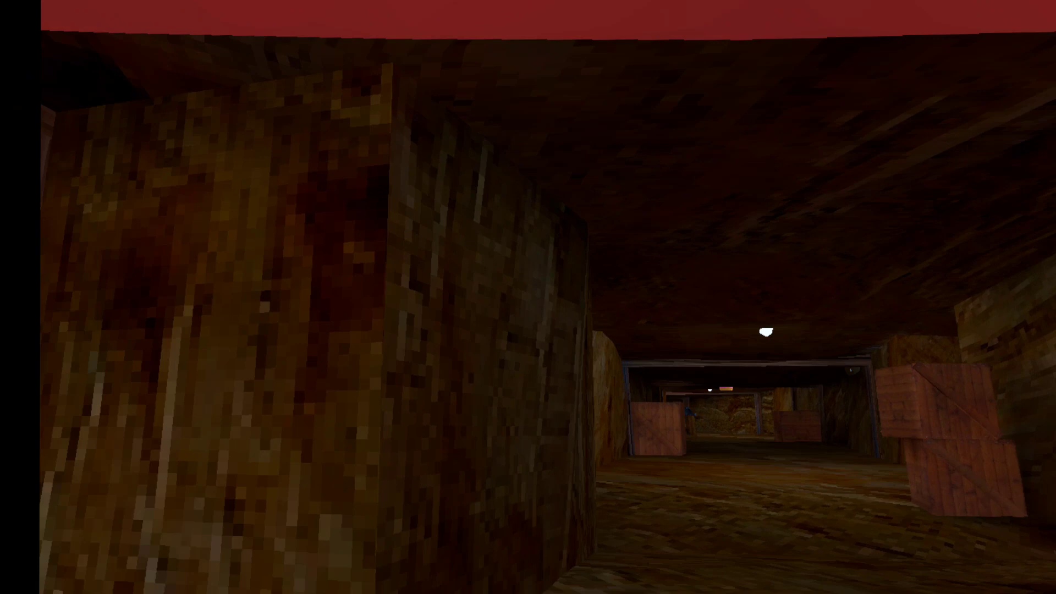
mouse_move(528, 297)
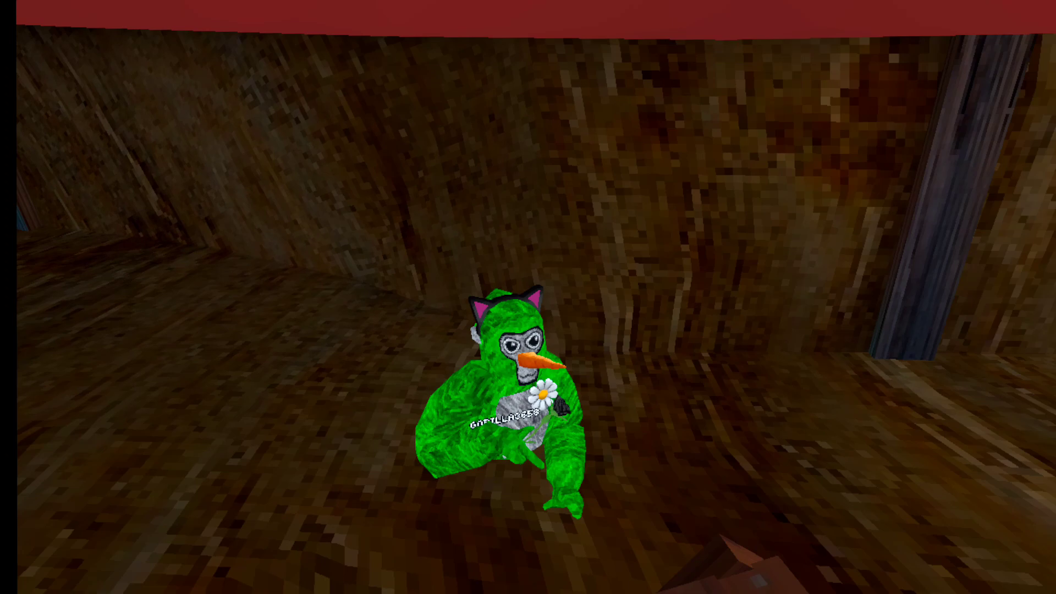
mouse_move(528, 297)
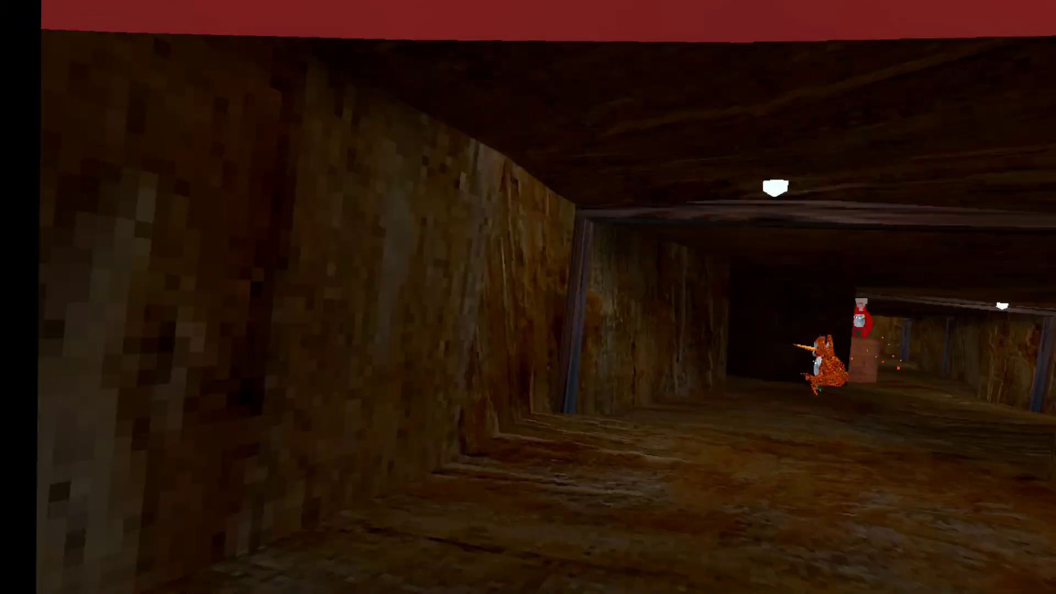
mouse_move(528, 297)
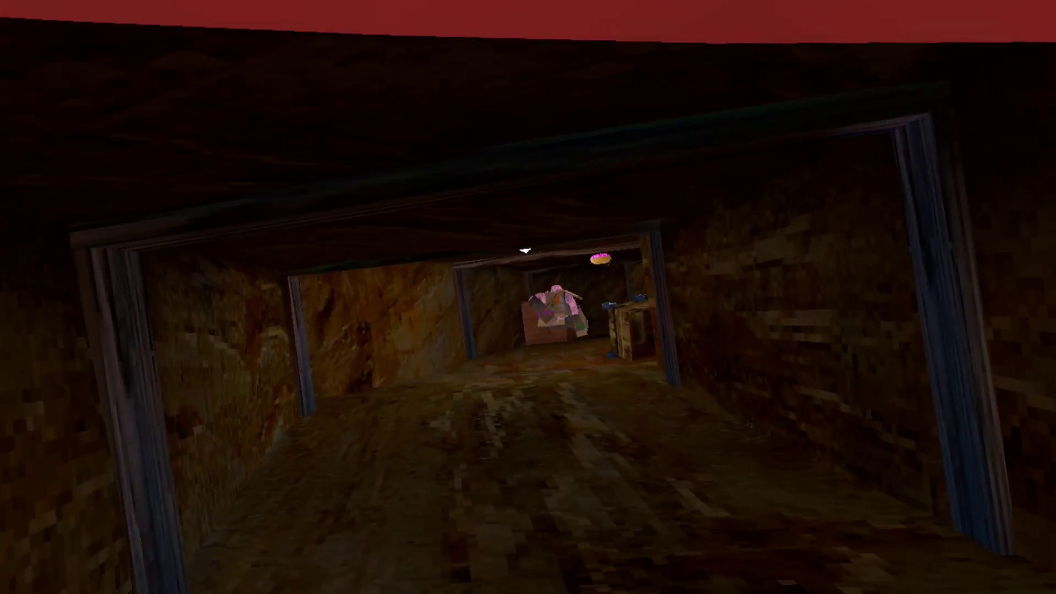